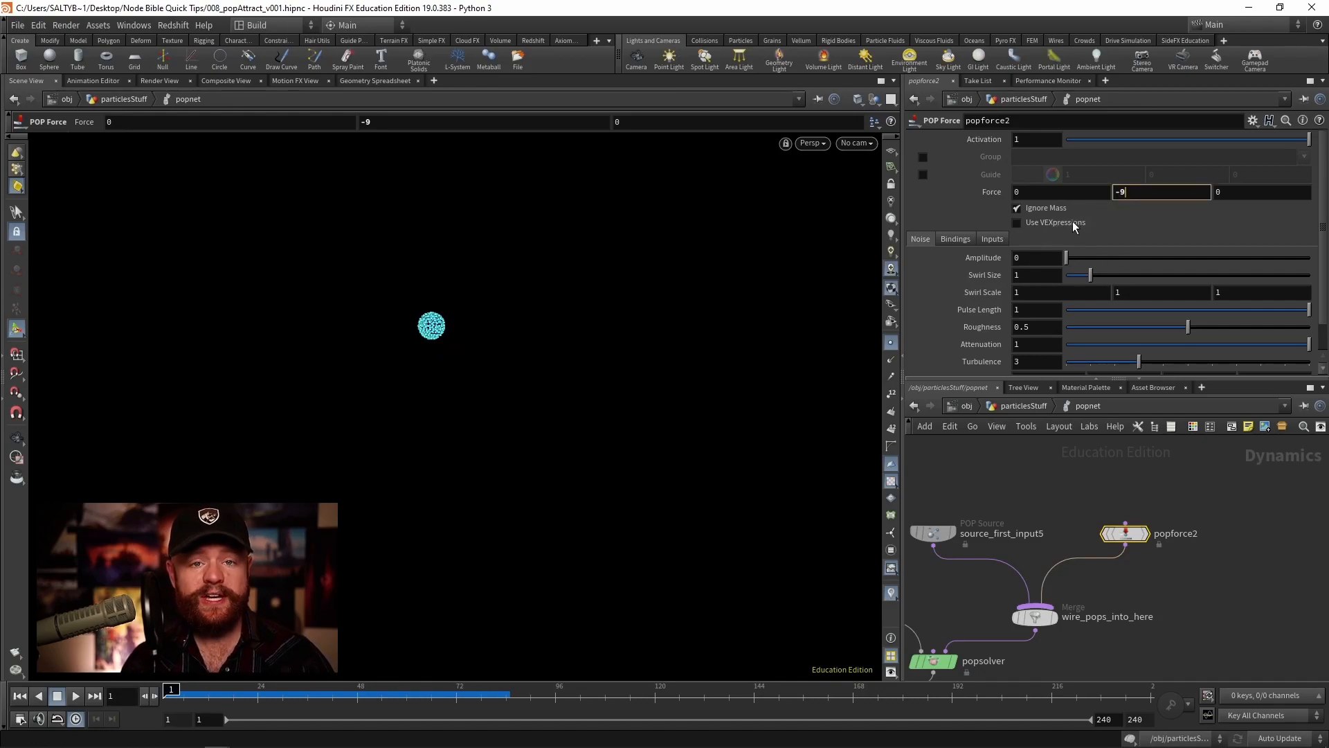
Step: Enable Use VEXpressions on popforce2 and insert the Randomize Magnitude preset expression
click(1018, 222)
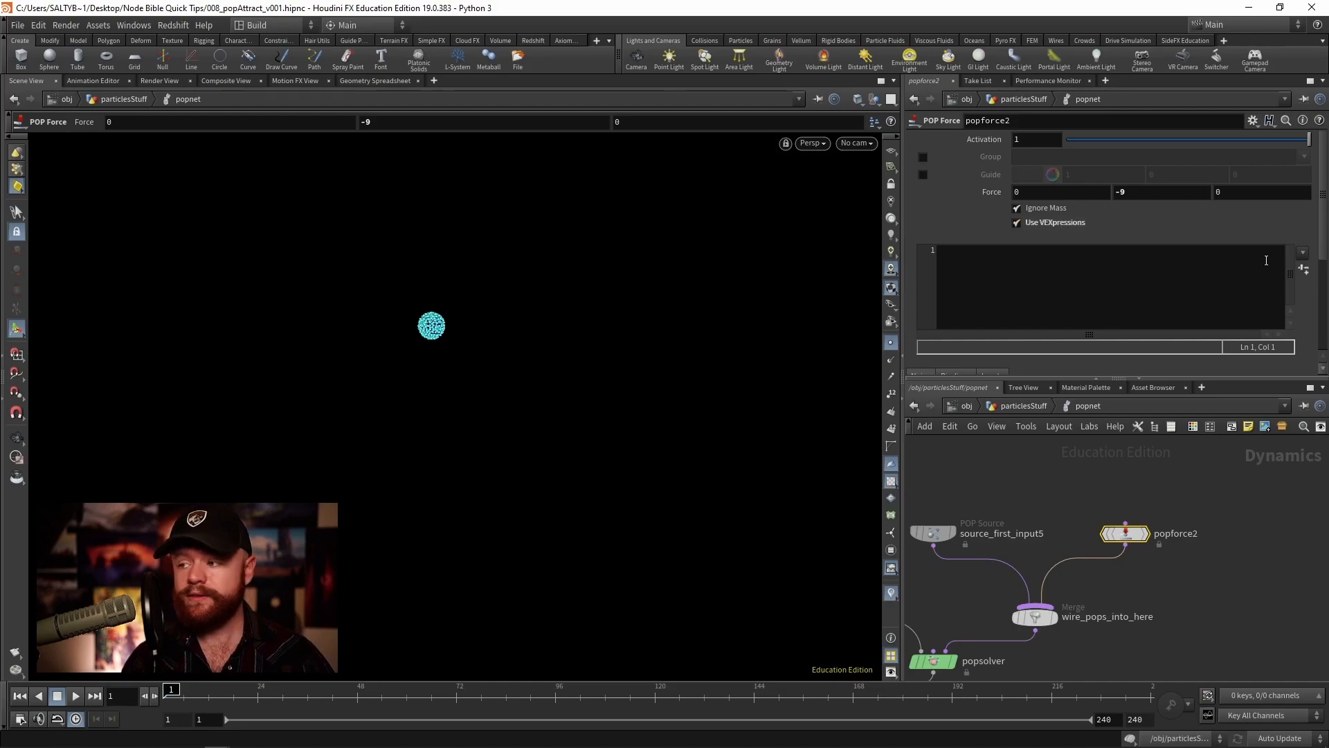
click(1303, 252)
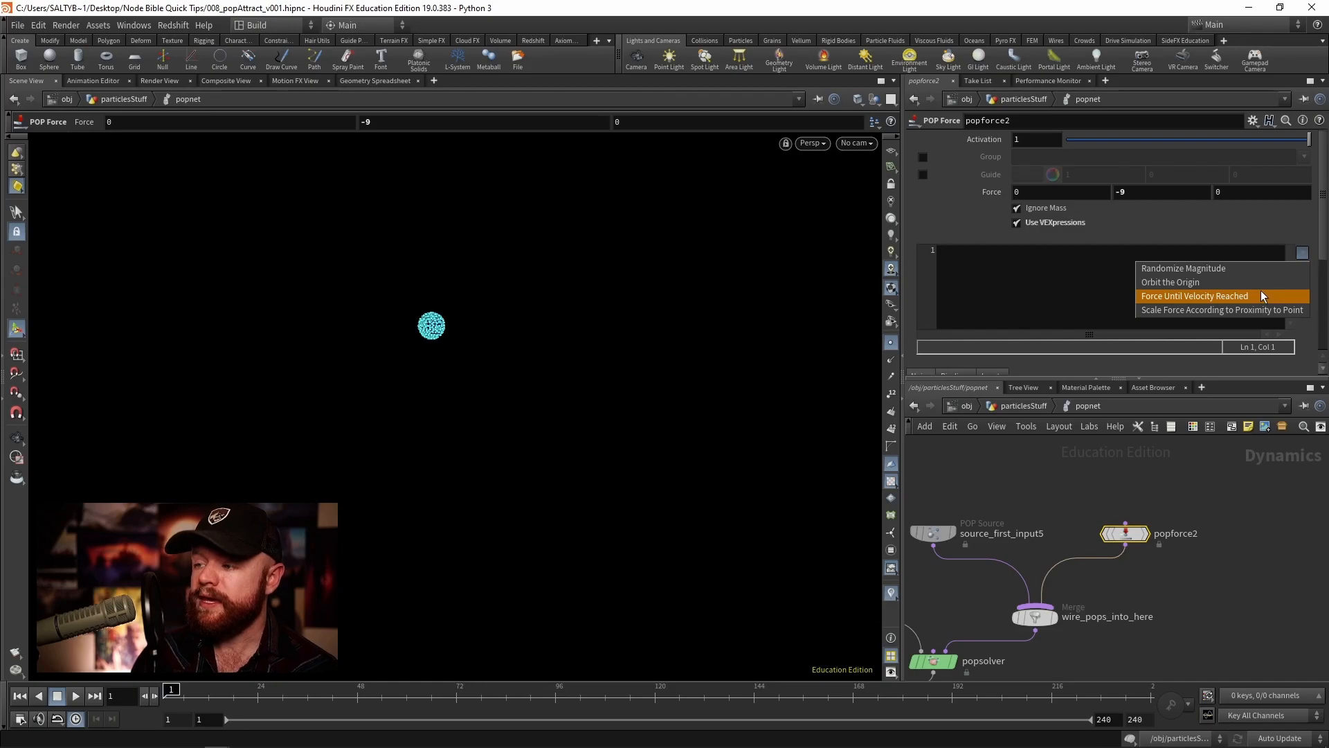
mouse_move(1235, 269)
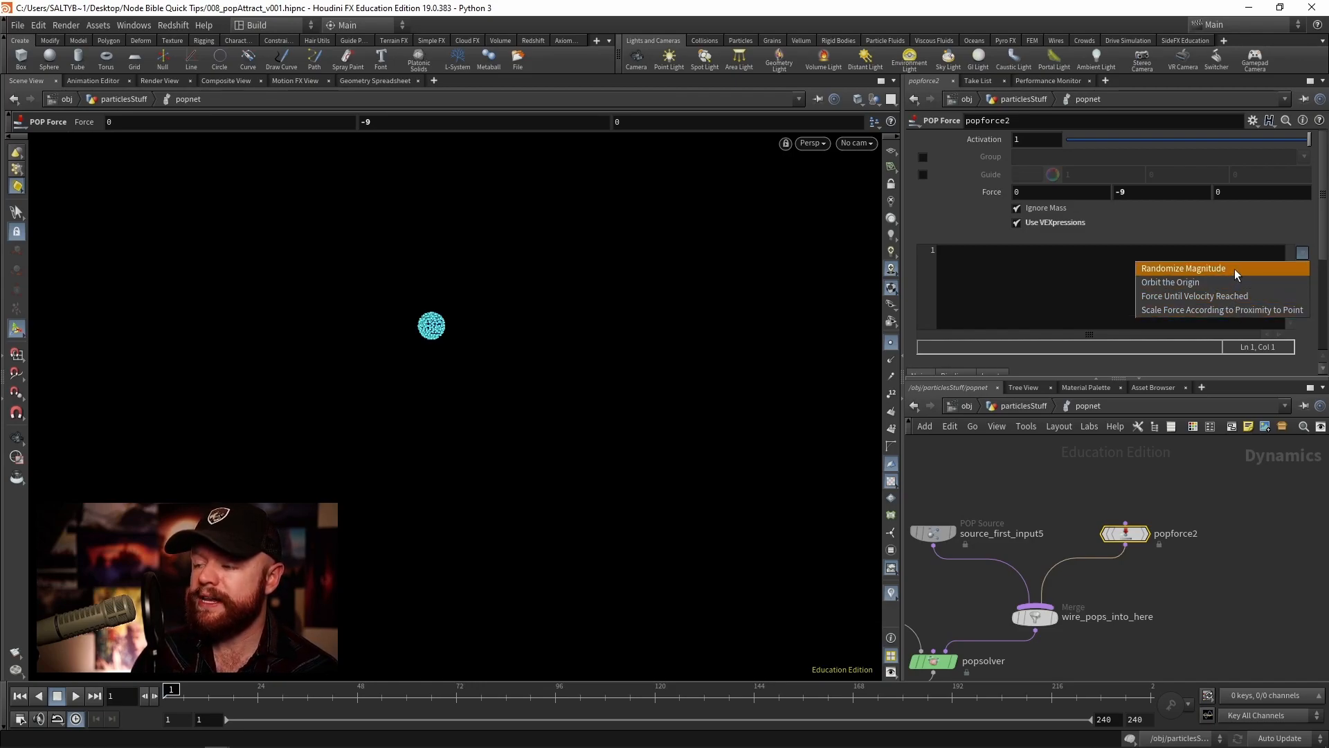
click(1183, 267)
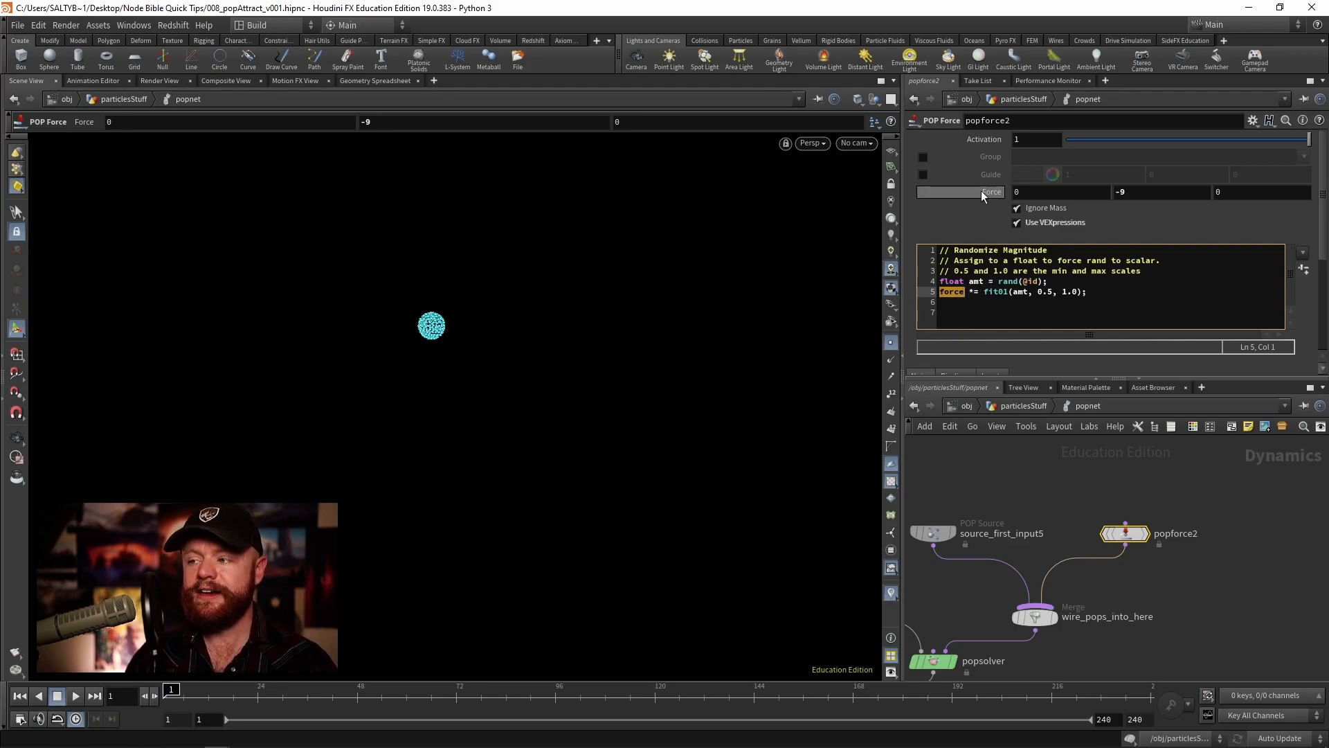
mouse_move(984, 194)
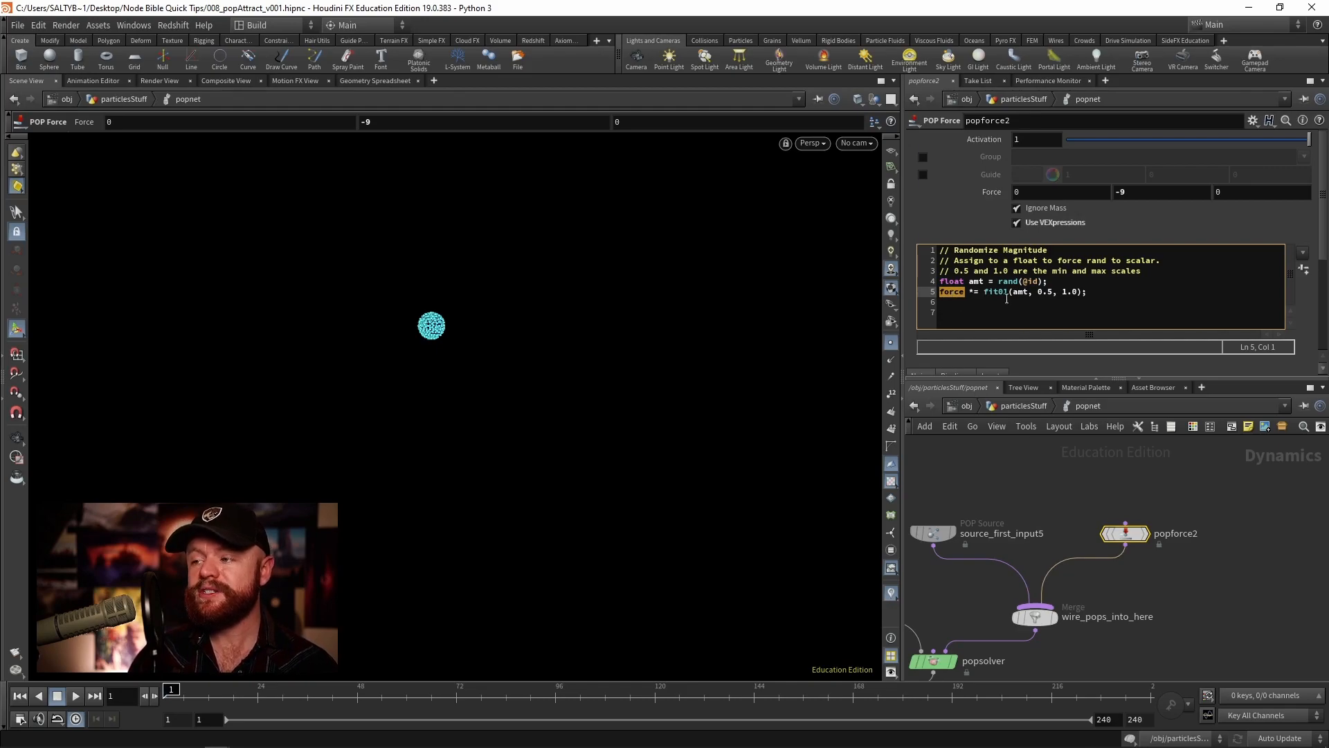
mouse_move(996, 192)
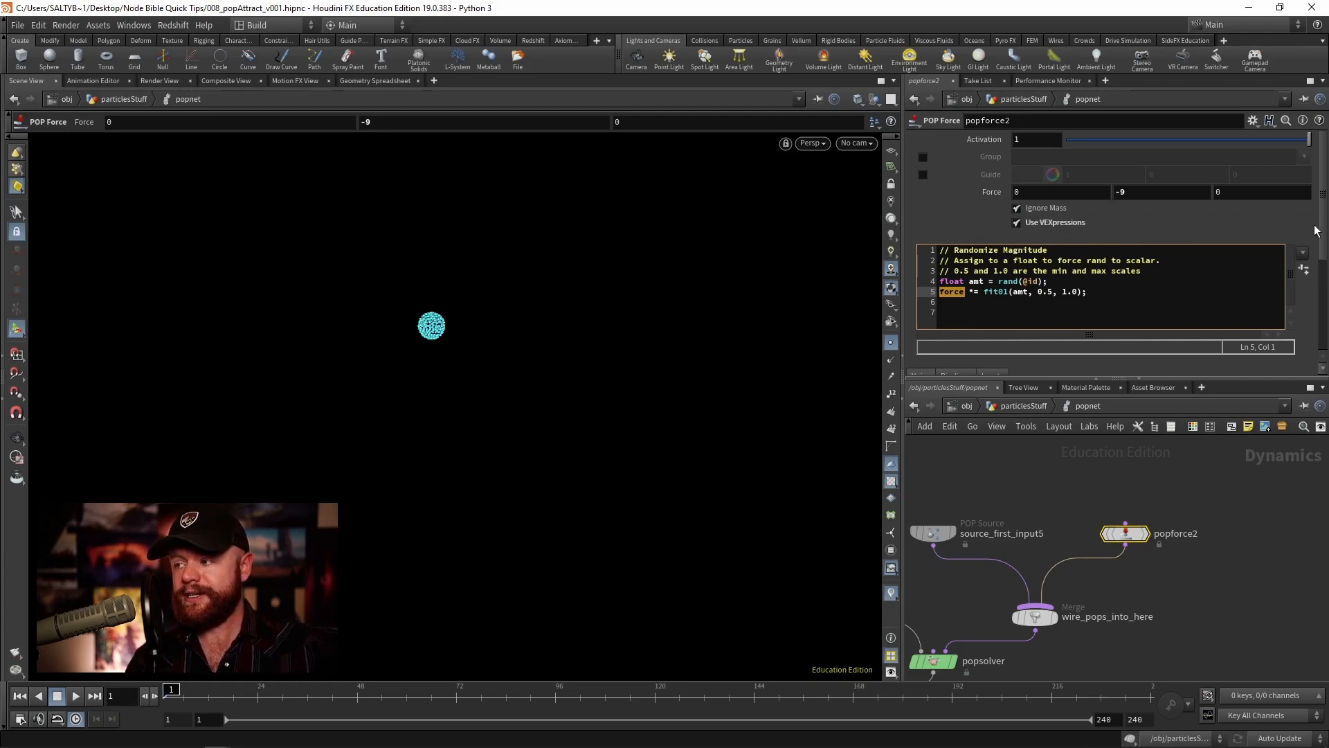
Step: Play the simulation to about frame 73 so particles fall in a straight column
scroll(down, 3)
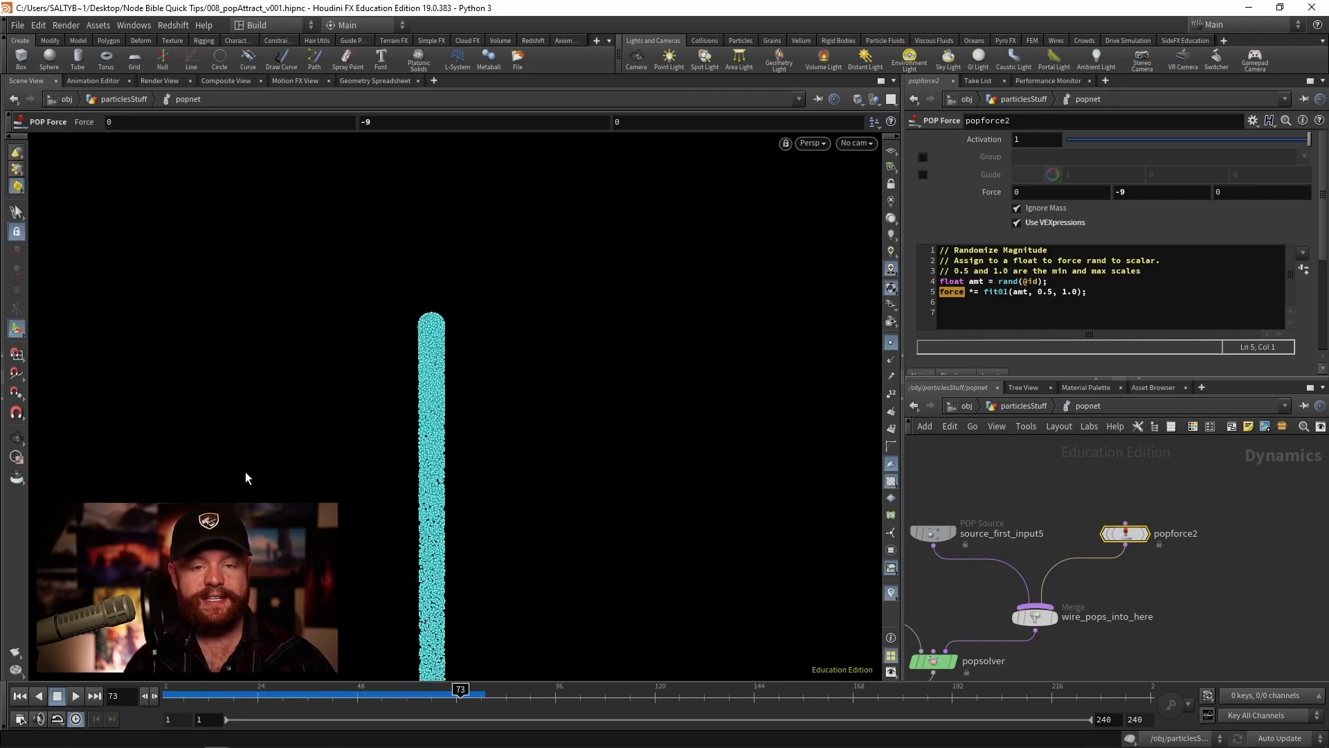
mouse_move(927, 179)
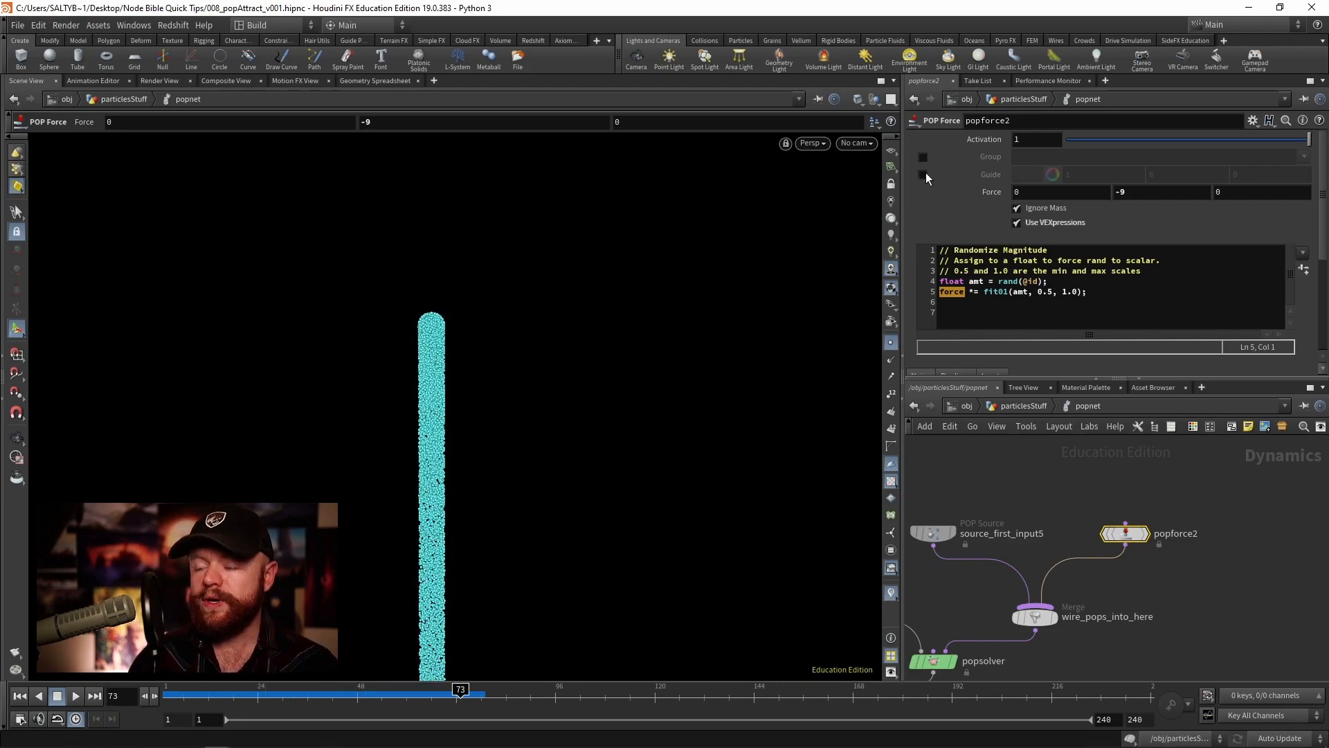
Step: Enable the force's Guide display and disable Use VEXpressions on popforce2
click(924, 174)
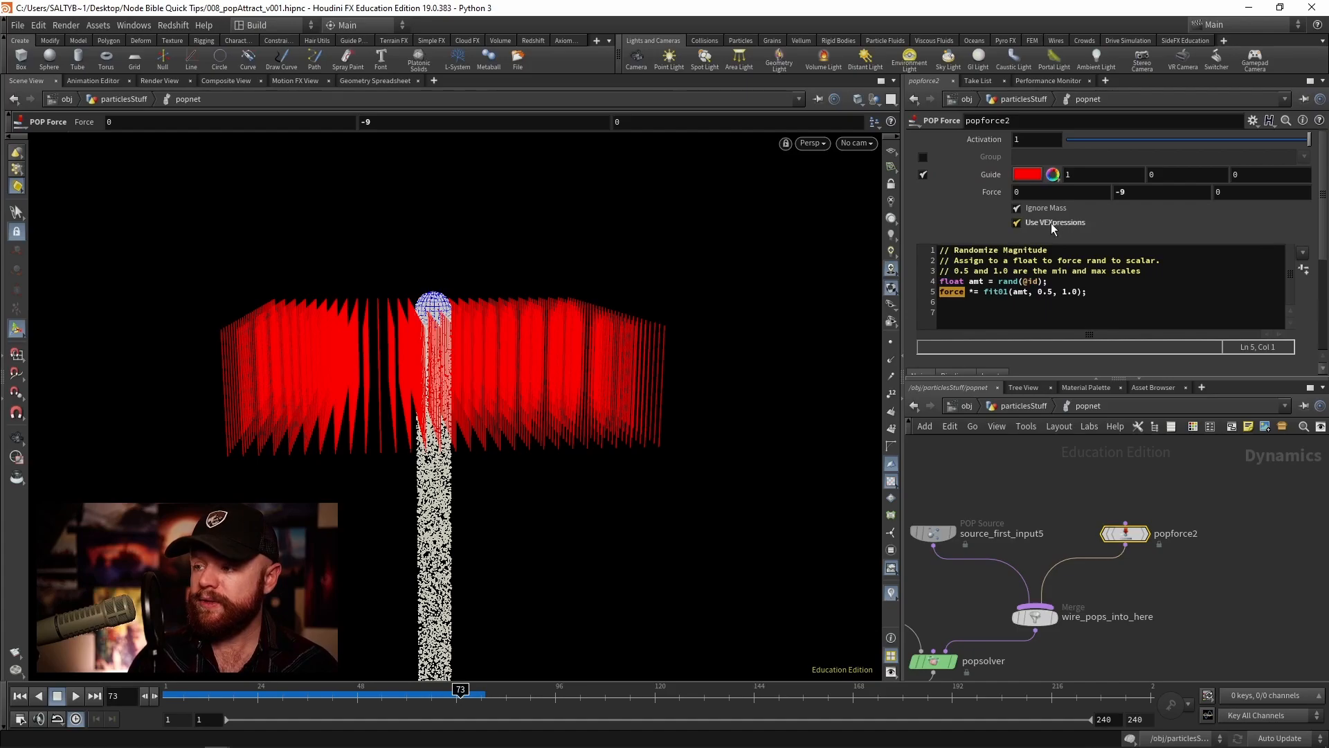
click(1016, 221)
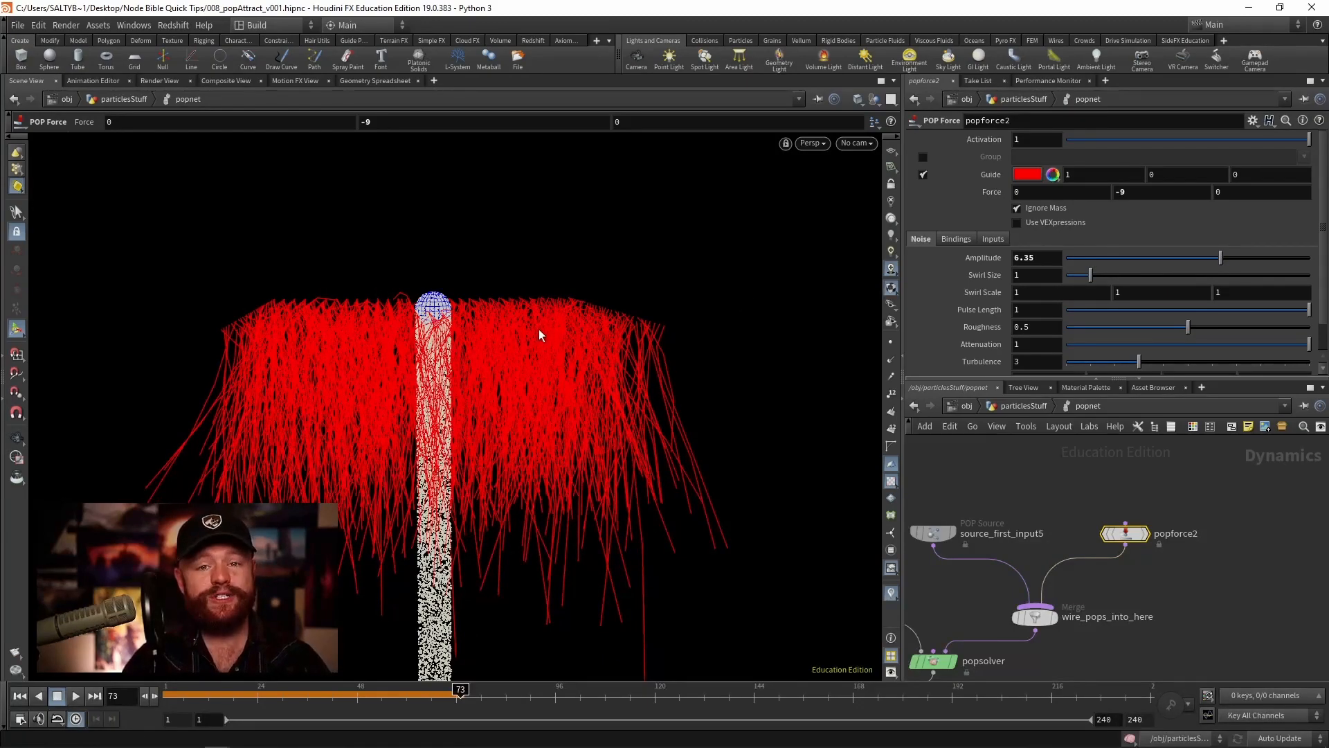
mouse_move(603, 305)
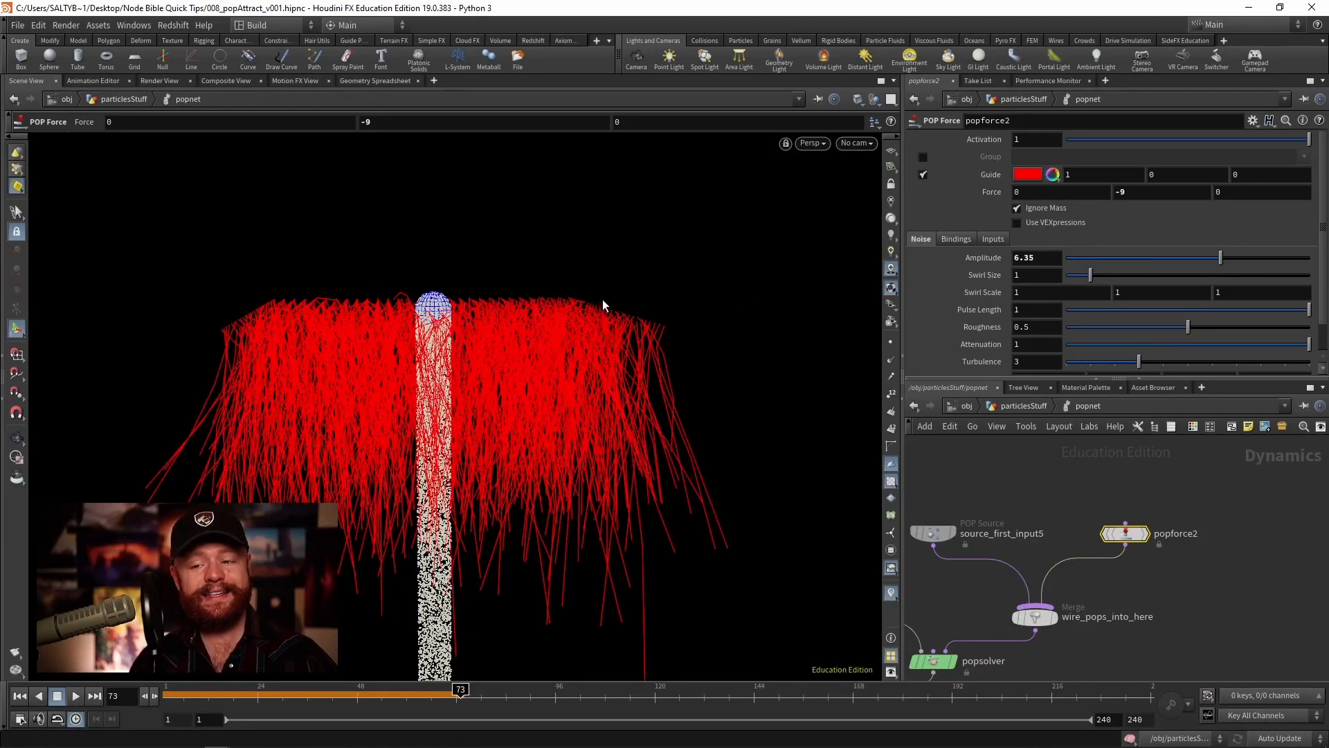
Step: Set the Force Y value from -9.8 to 0, leaving only the curl noise
click(1162, 192)
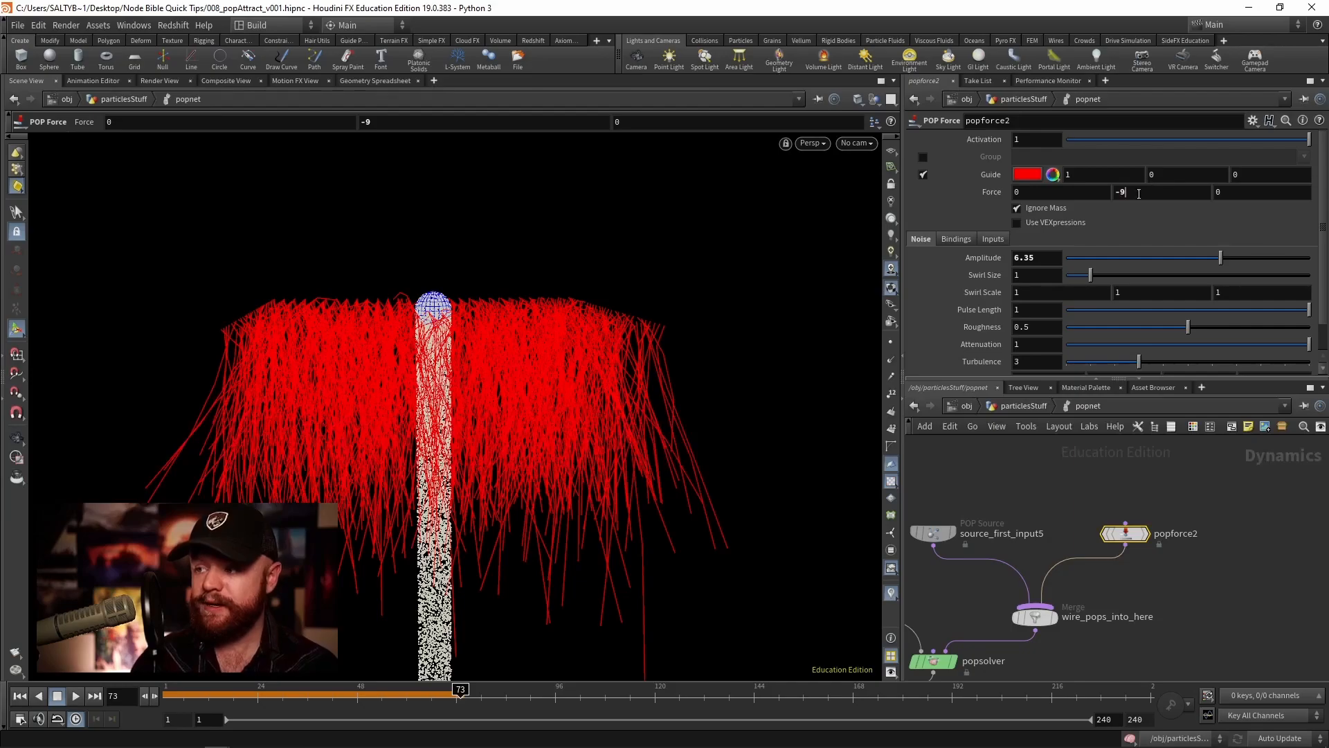
text(0)
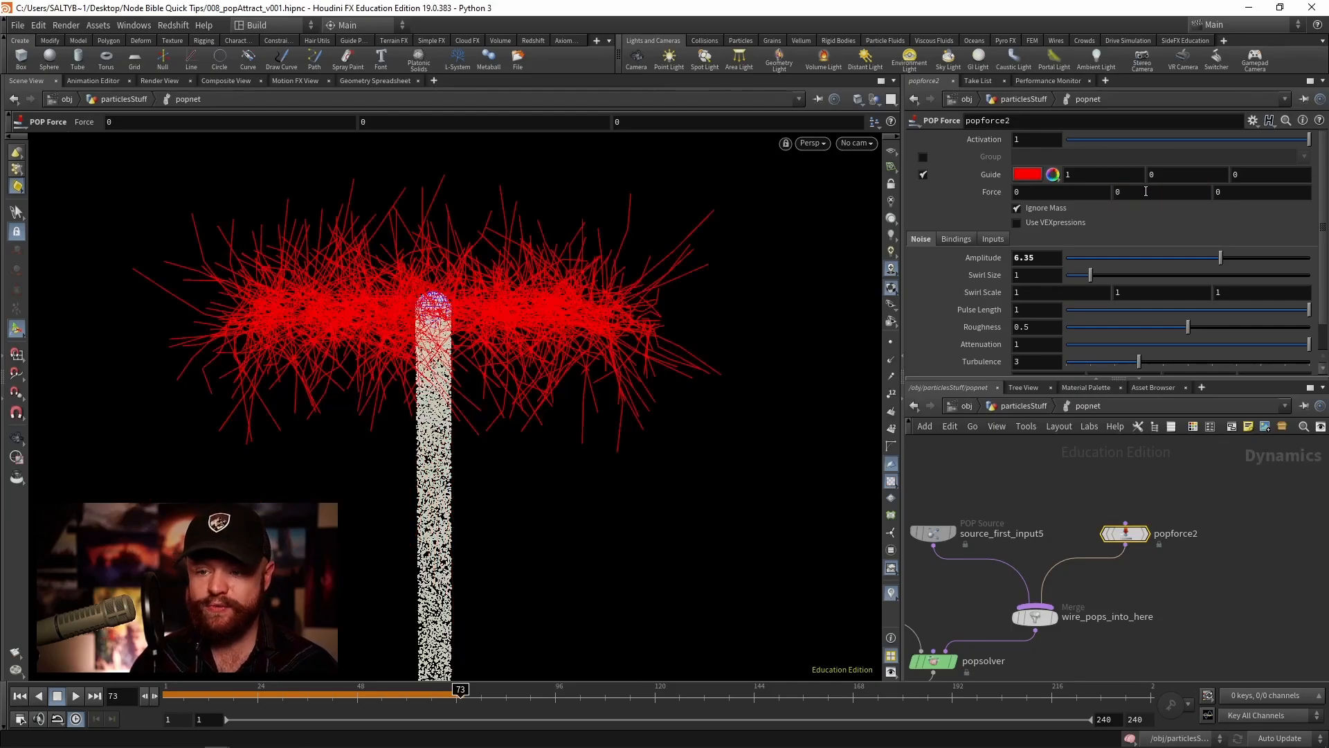
mouse_move(989, 209)
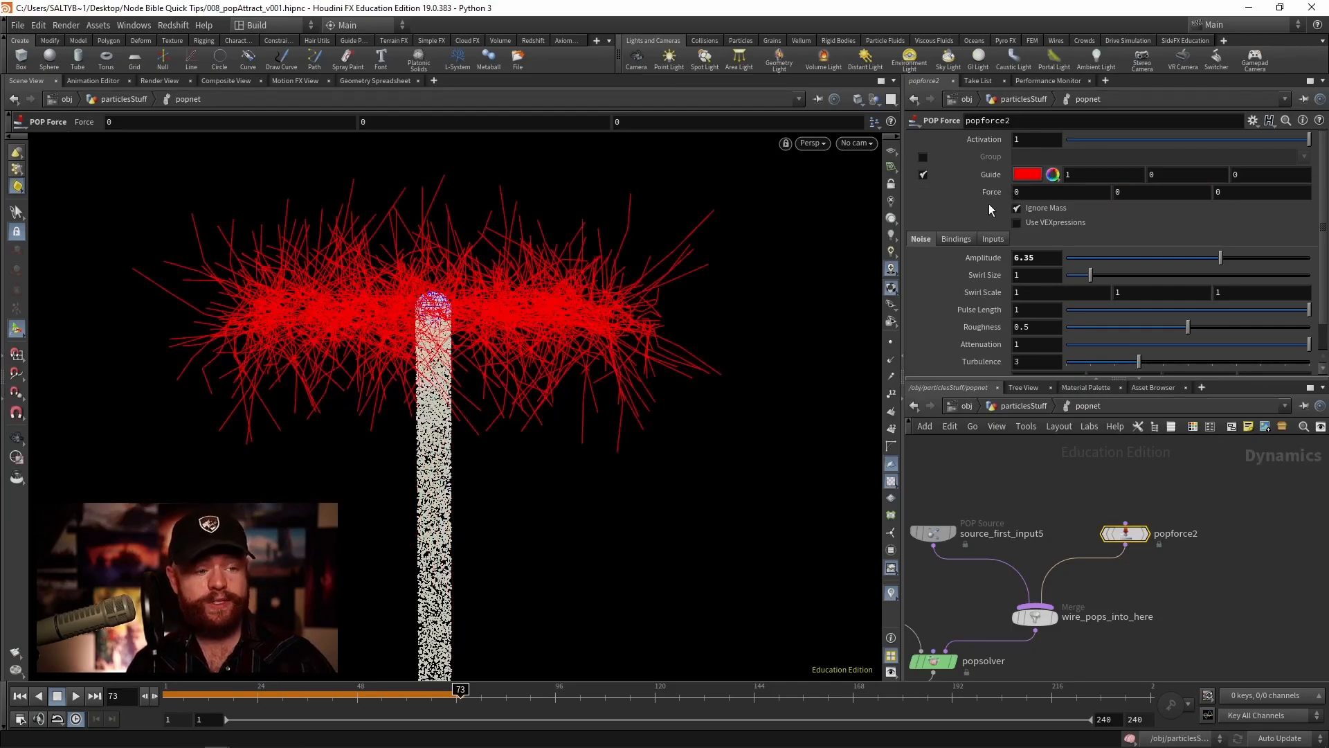